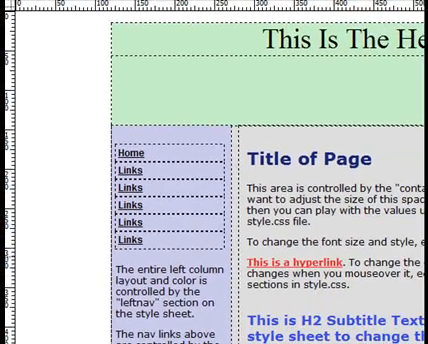
mouse_move(16, 46)
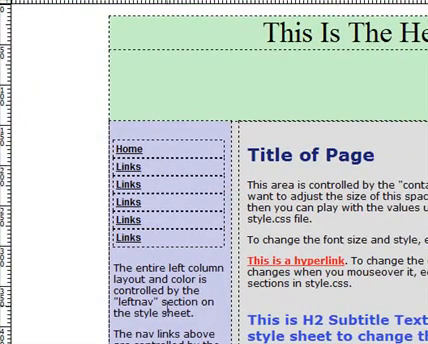
mouse_move(158, 207)
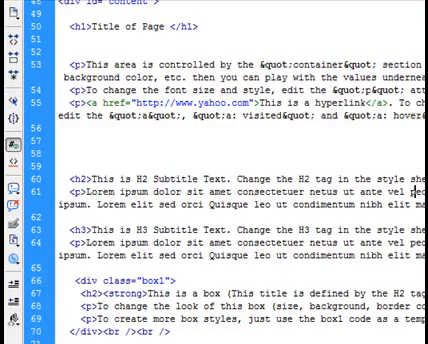
Scroll the page source to bring the leftnav div and its link list into view.
scroll(up, 3)
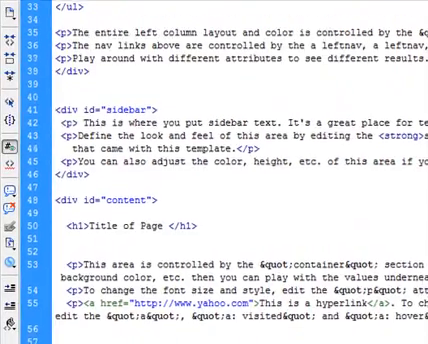
scroll(up, 3)
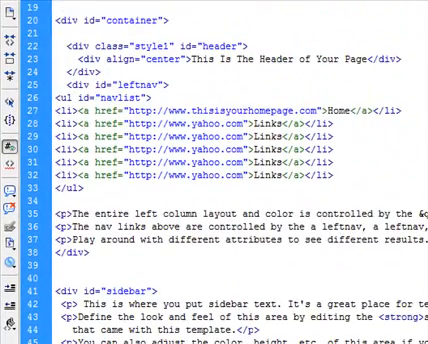
scroll(down, 3)
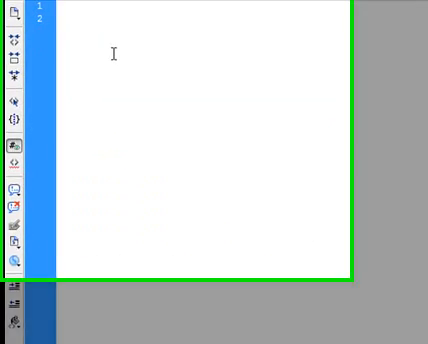
Paste the leftnav div code into the new blank document and select all of it.
right_click(110, 55)
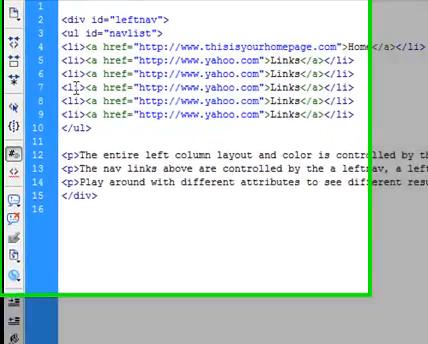
key(ctrl+a)
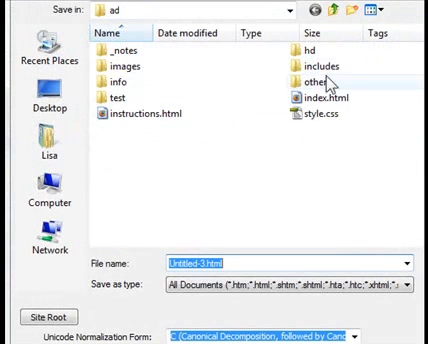
Save the navigation document in the site folder as navigation.html.
click(310, 72)
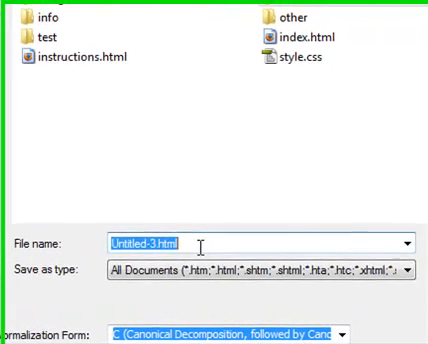
text(navigation)
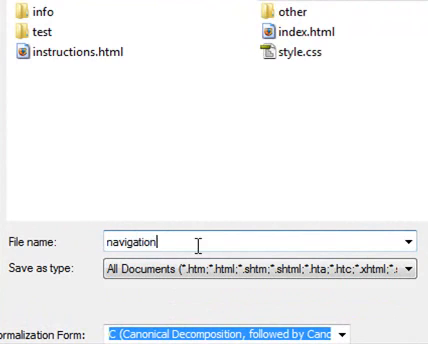
text(.html)
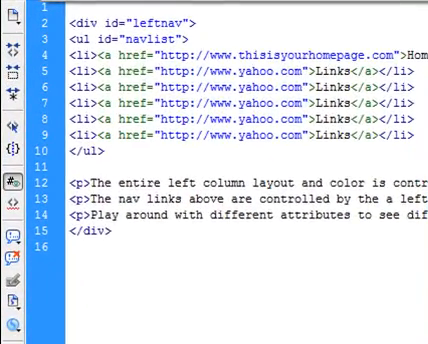
Select the <!--#include virtual="/includes/navigation.html" --> line in Notepad for copying.
scroll(down, 3)
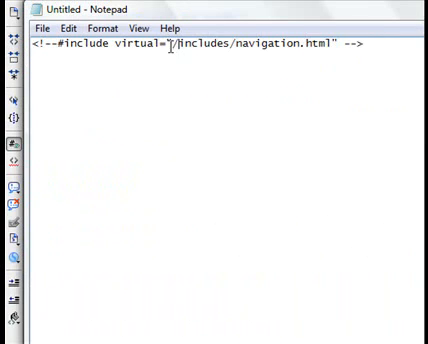
drag(170, 52, 335, 52)
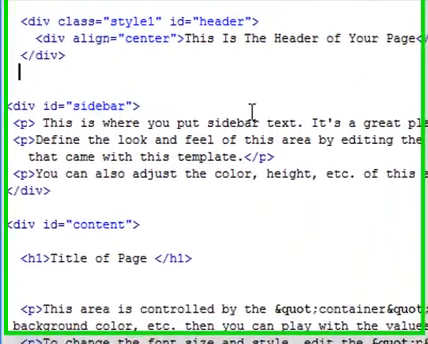
Insert <!--#include virtual="/includes/navigation.html" --> below the header div in the index source.
text(<!--#include virtual="/includes/navigation.html" -->)
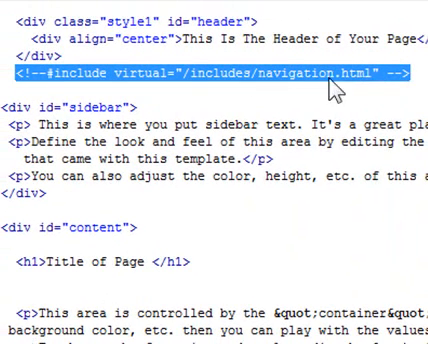
mouse_move(335, 85)
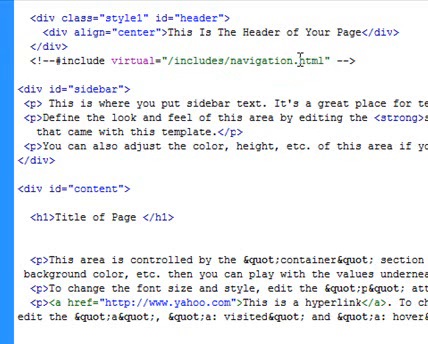
double_click(317, 65)
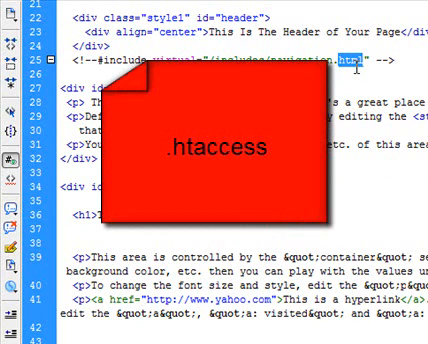
mouse_move(360, 68)
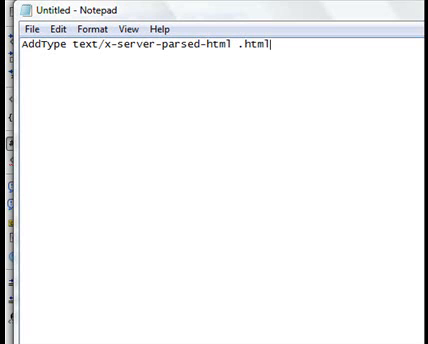
mouse_move(278, 69)
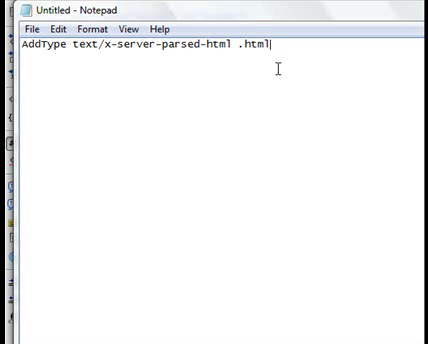
Select all of the AddType text/x-server-parsed-html .html rule text in Notepad.
key(ctrl+a)
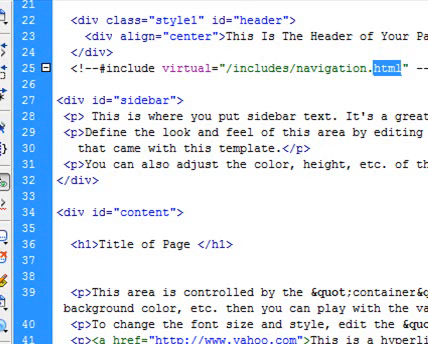
scroll(down, 3)
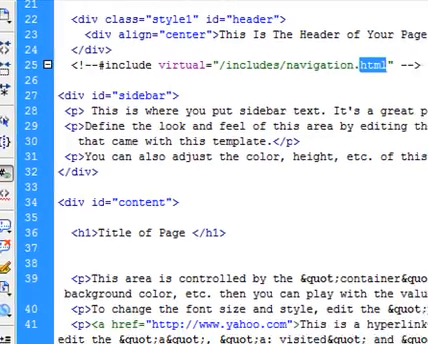